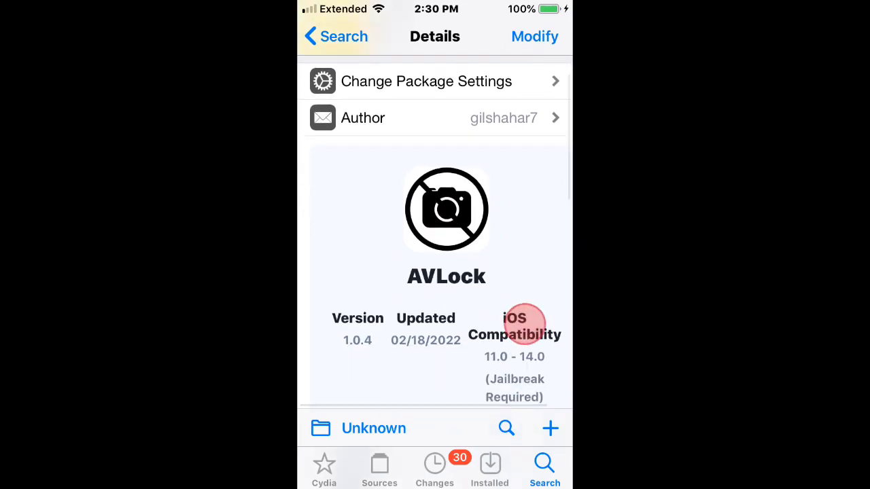
- Scroll through the AVLock Details page to read its full description
scroll(down, 3)
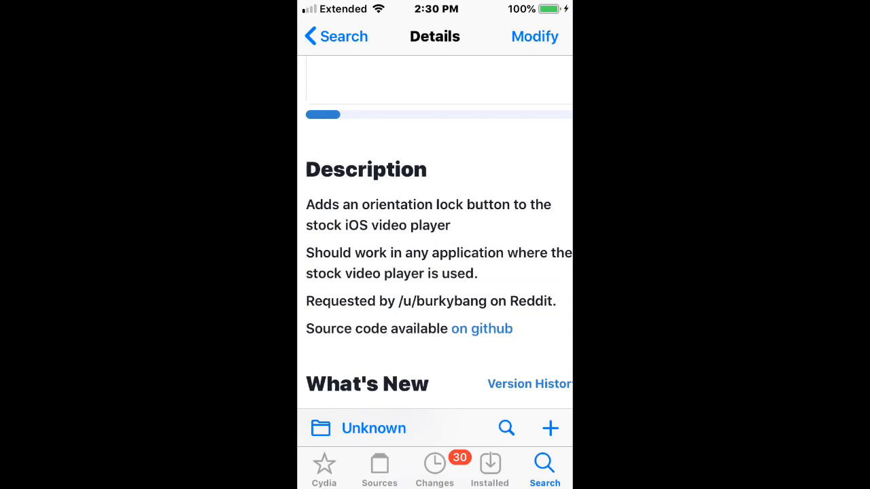
scroll(down, 3)
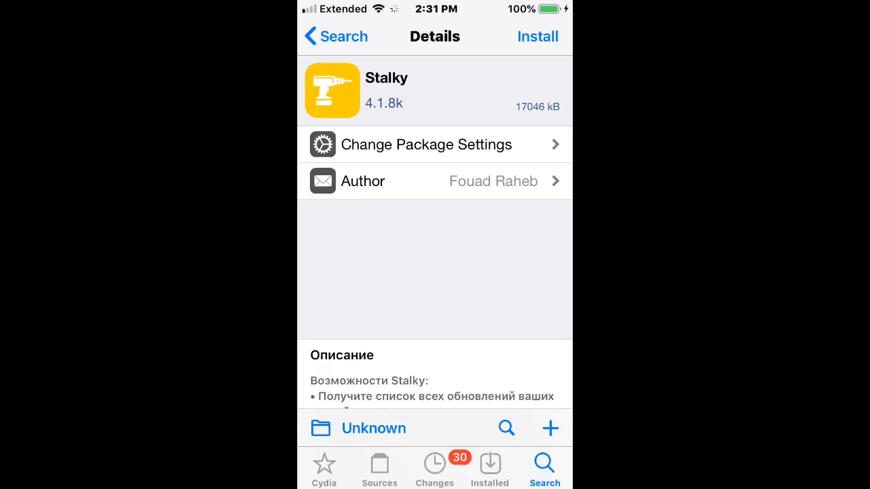
click(537, 35)
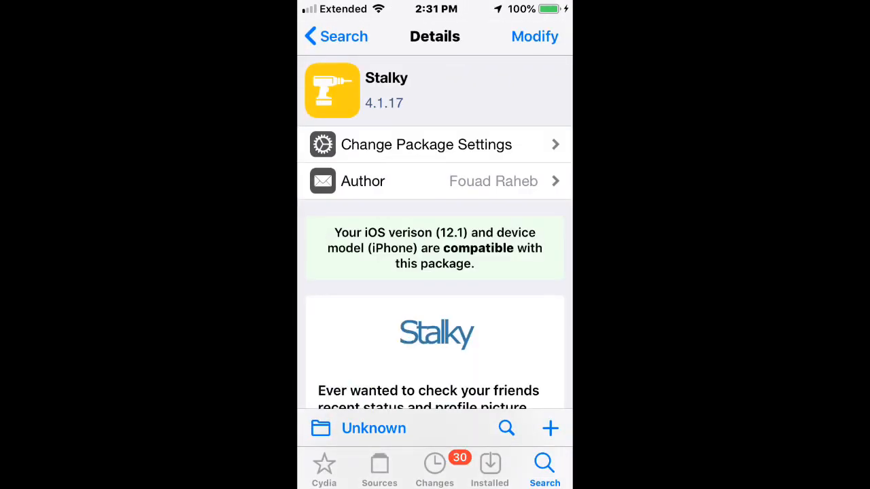
scroll(down, 3)
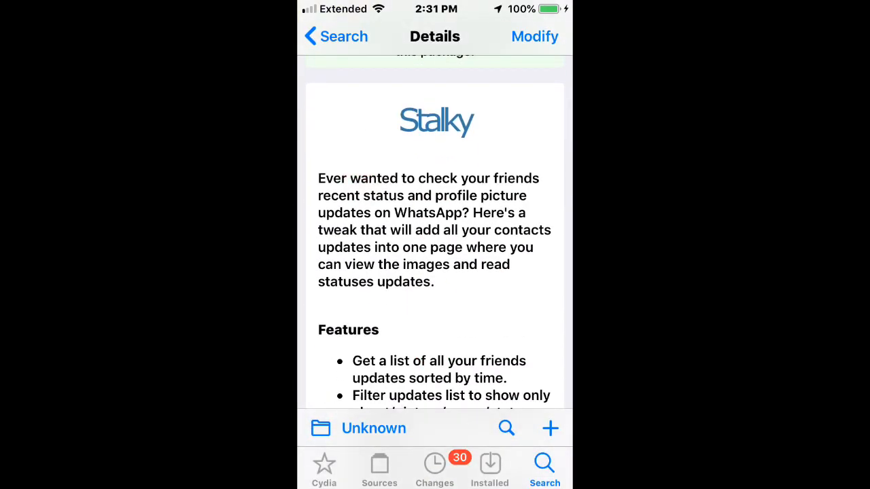
scroll(down, 3)
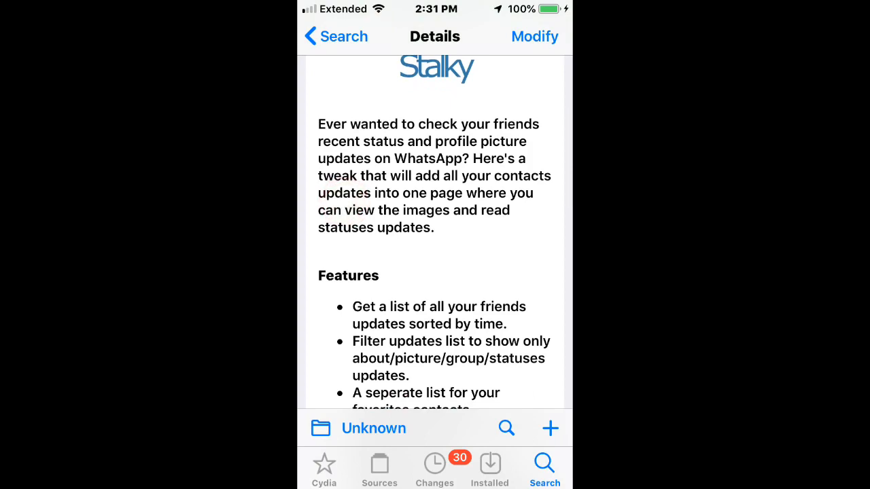
scroll(down, 3)
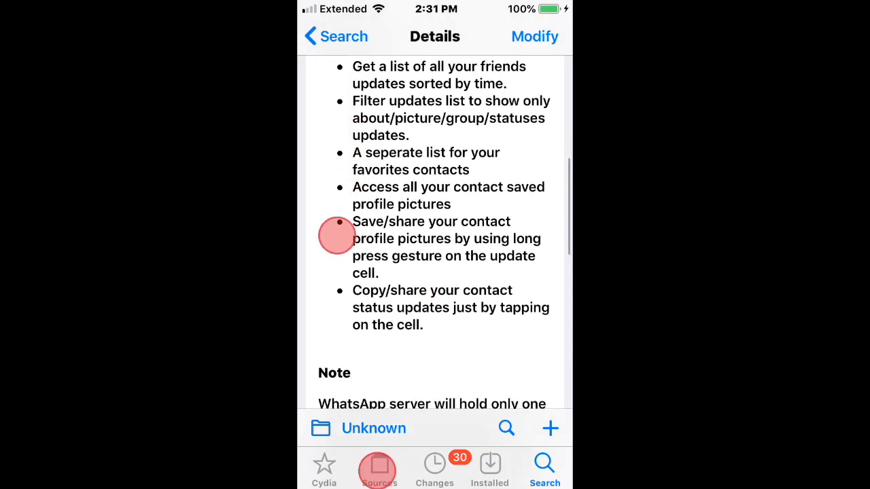
scroll(down, 3)
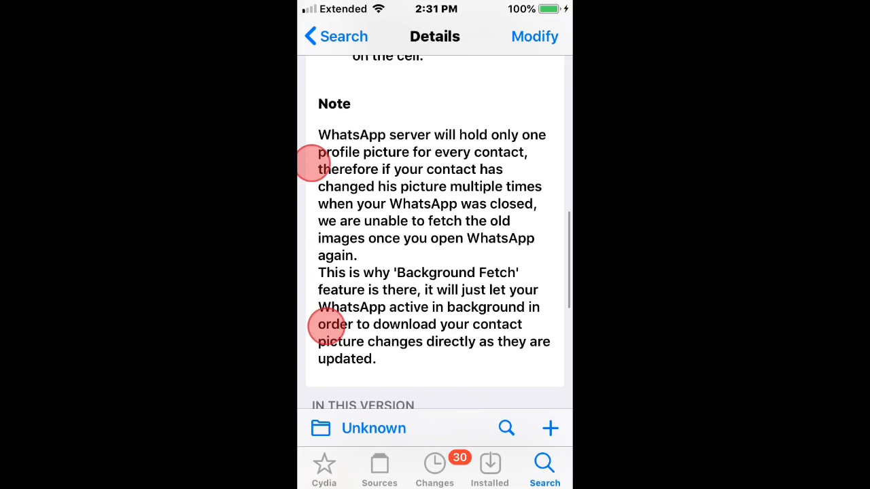
scroll(down, 3)
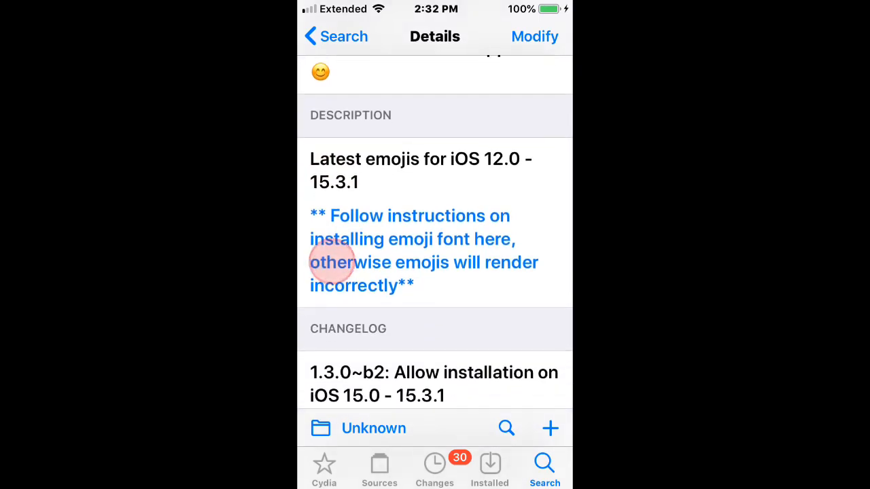
- Scroll the emoji package page to its Description and Changelog for iOS 12.0 - 15.3.1
scroll(down, 3)
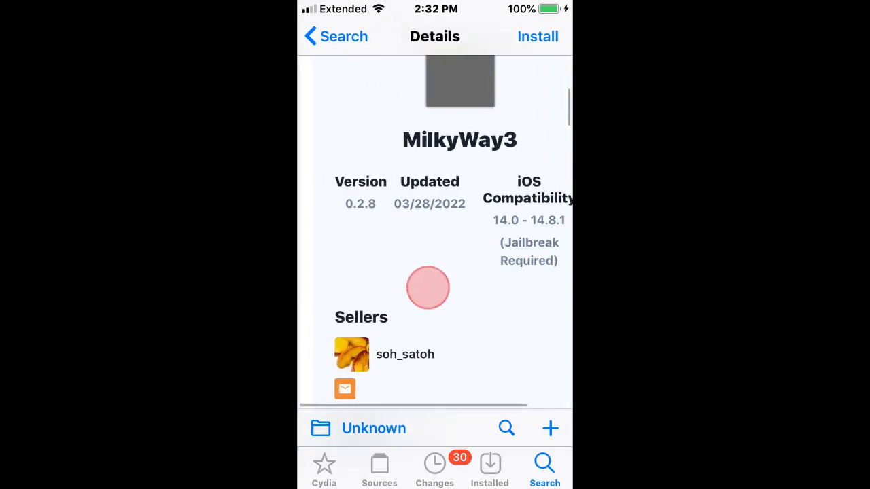
- Scroll MilkyWay3's description through the Future Updates and Bugs refund notes
scroll(down, 3)
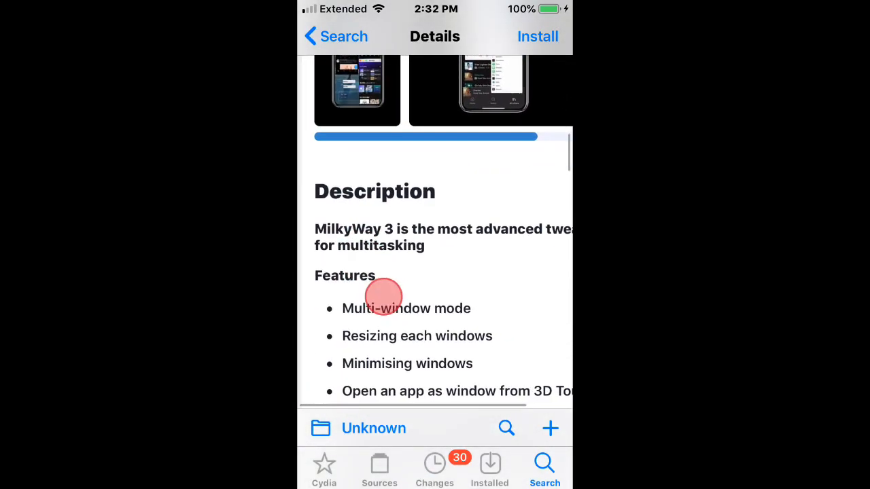
scroll(down, 3)
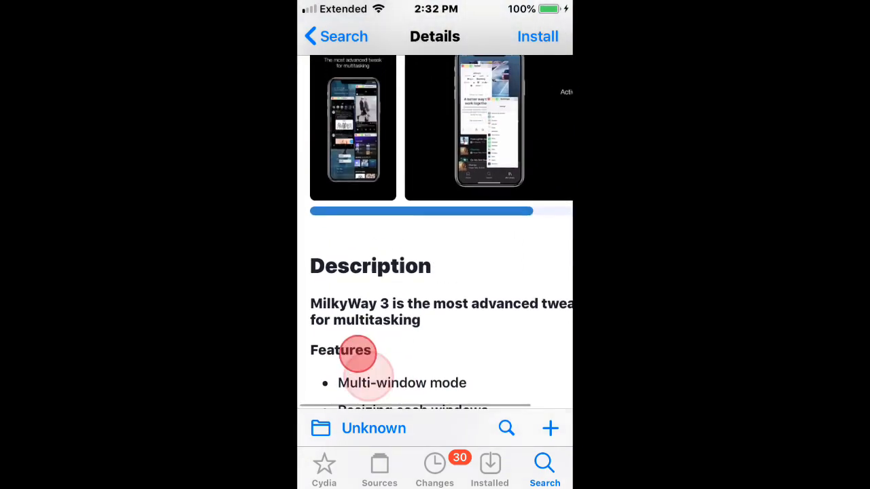
scroll(down, 3)
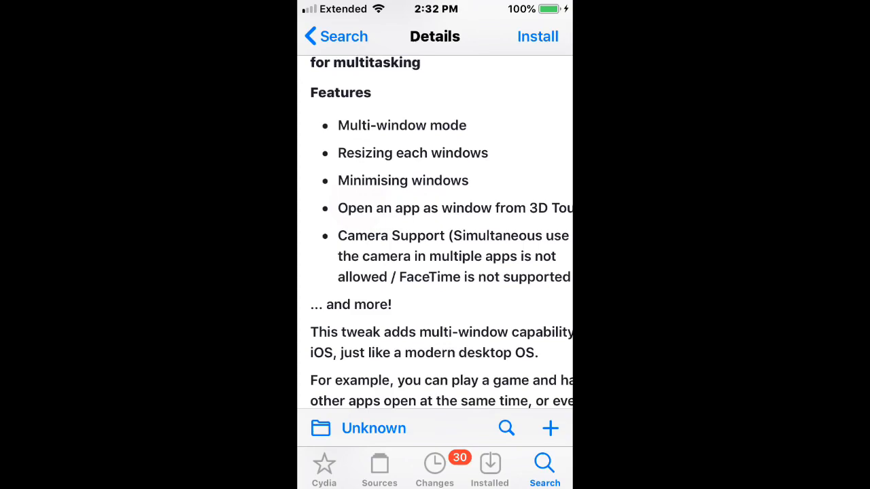
scroll(down, 3)
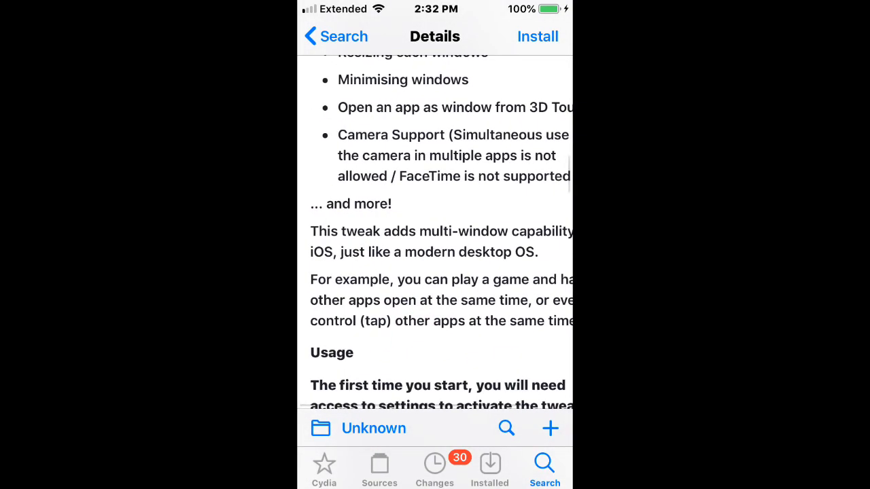
scroll(down, 3)
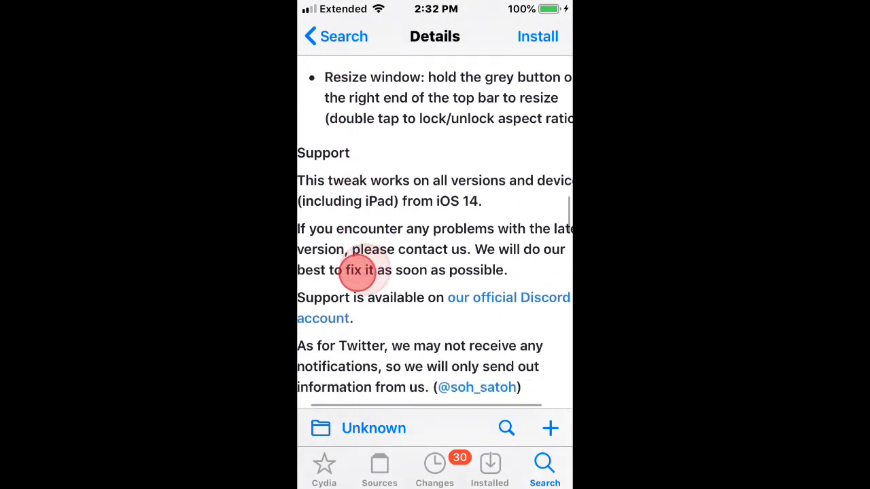
- Continue to the Contribution section on GitHub translations and the end of the page
scroll(down, 3)
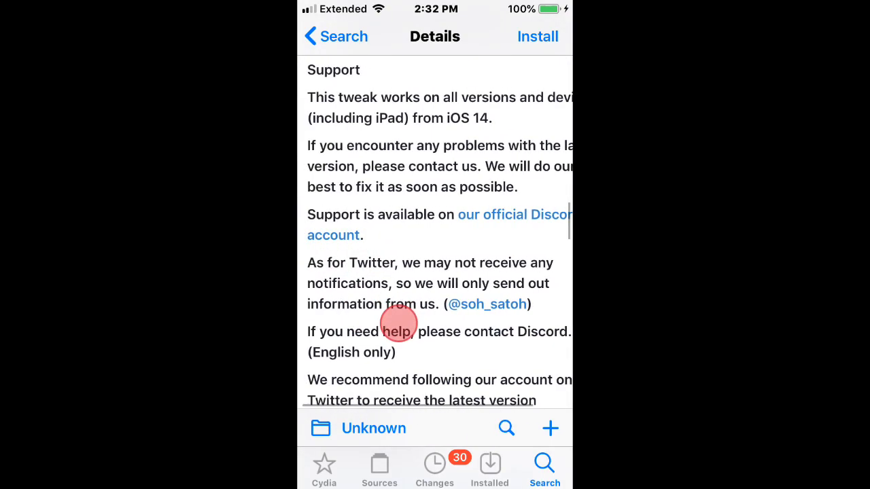
scroll(down, 3)
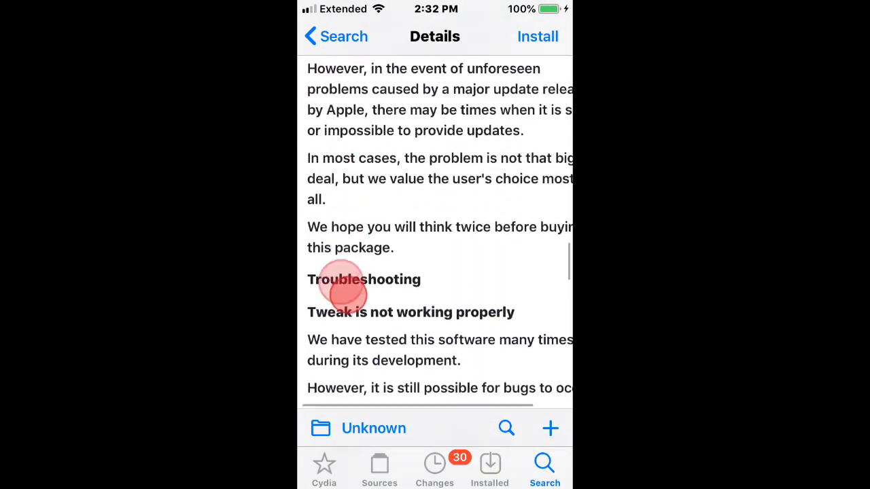
scroll(down, 3)
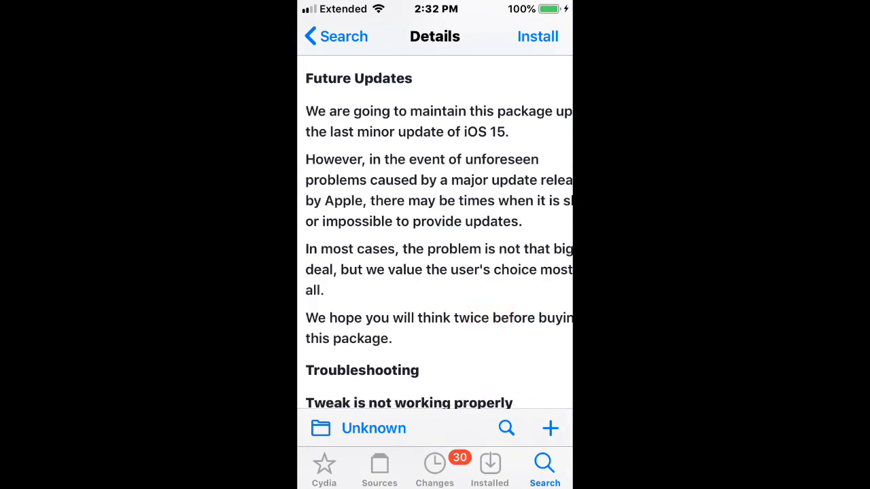
scroll(down, 3)
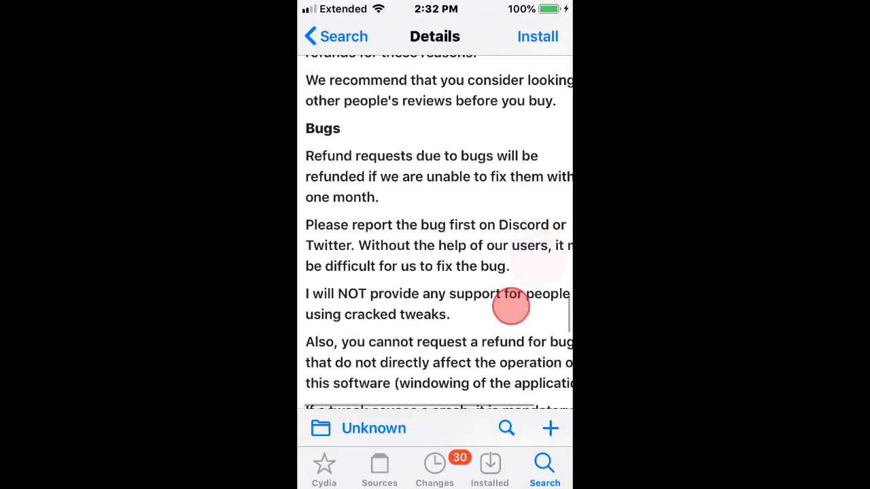
scroll(down, 3)
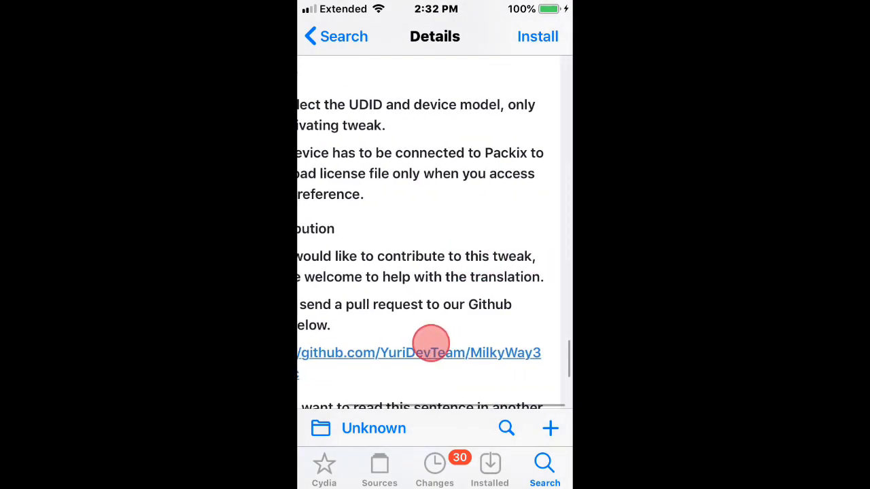
scroll(down, 3)
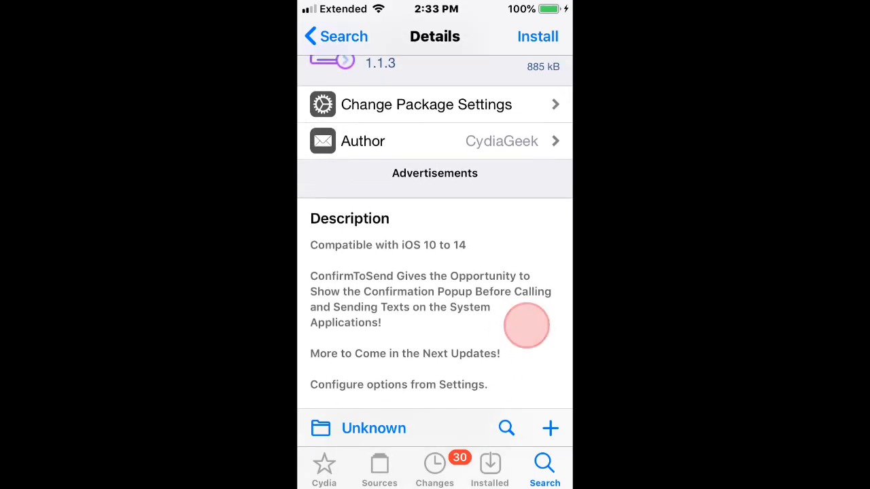
- Scroll YTMusicUltimate's page to its Information: developer, version 1.2.7, iOS 11.0 to 15.5
scroll(down, 3)
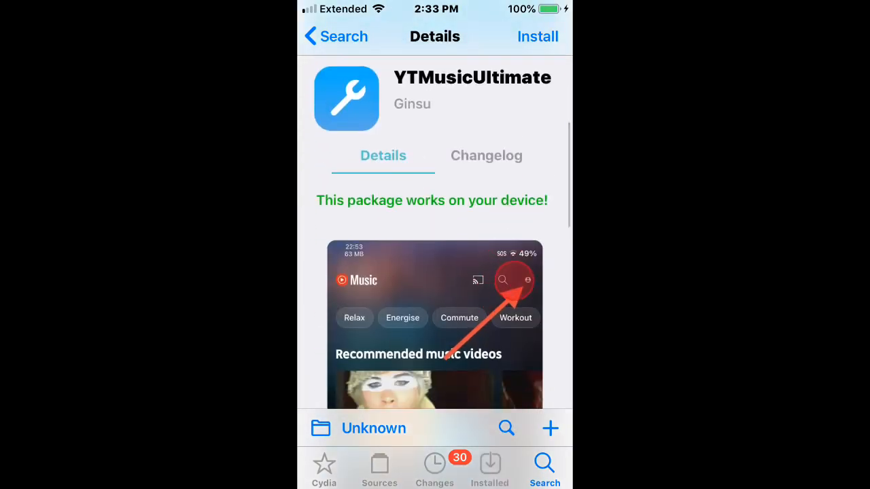
scroll(down, 3)
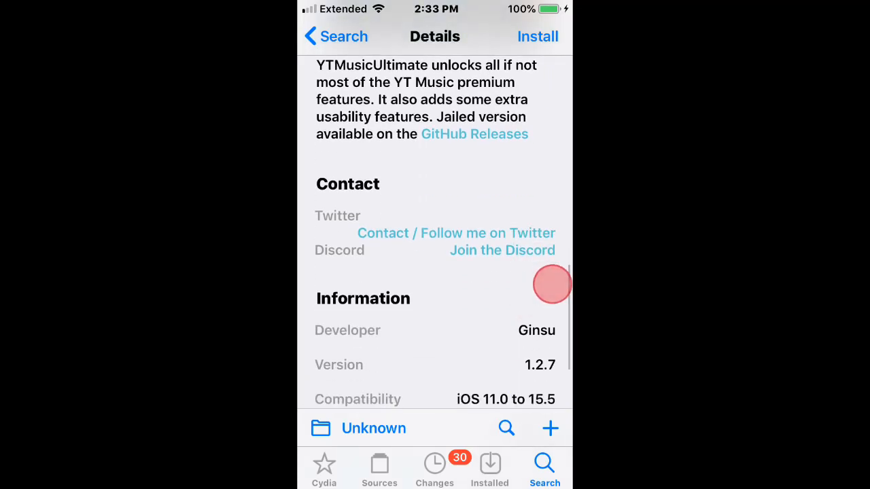
scroll(down, 3)
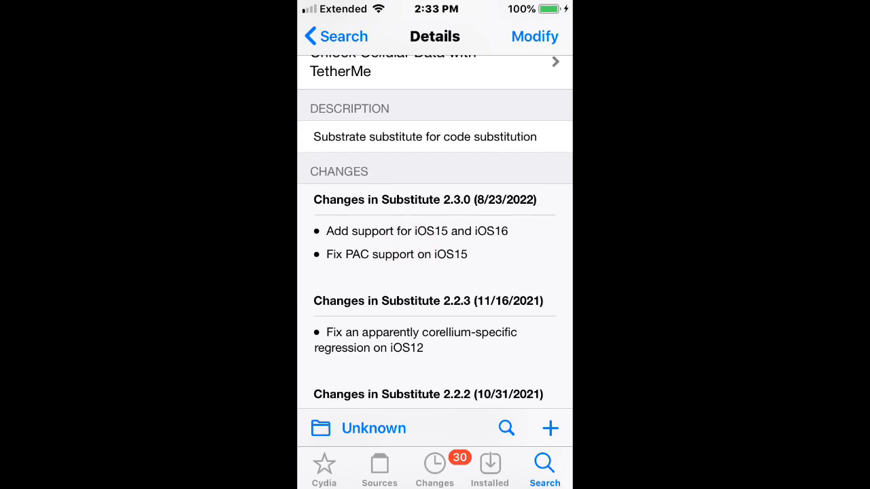
- Scroll the Messages recipient-name tweak's description (iOS 8 and up) down to its screenshots
scroll(down, 3)
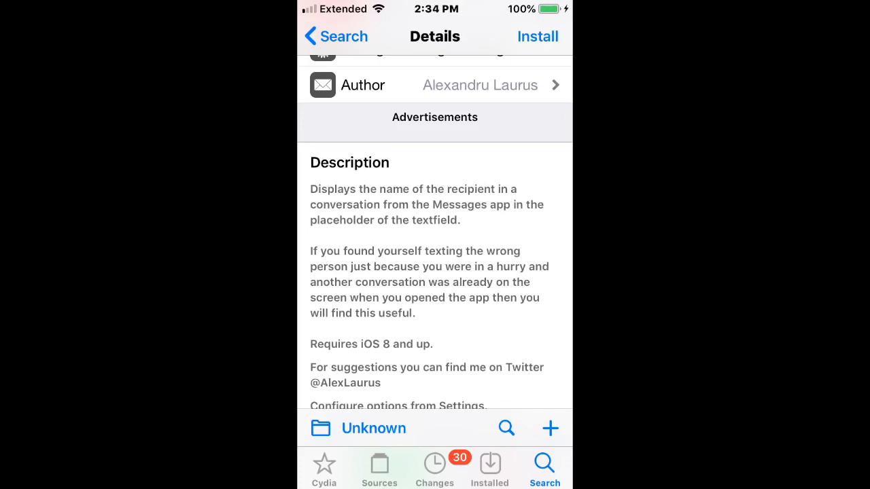
scroll(down, 3)
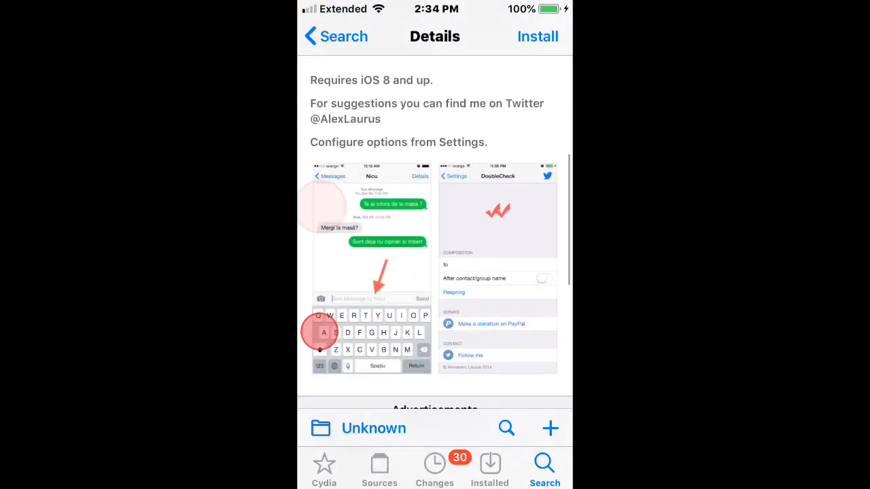
scroll(down, 3)
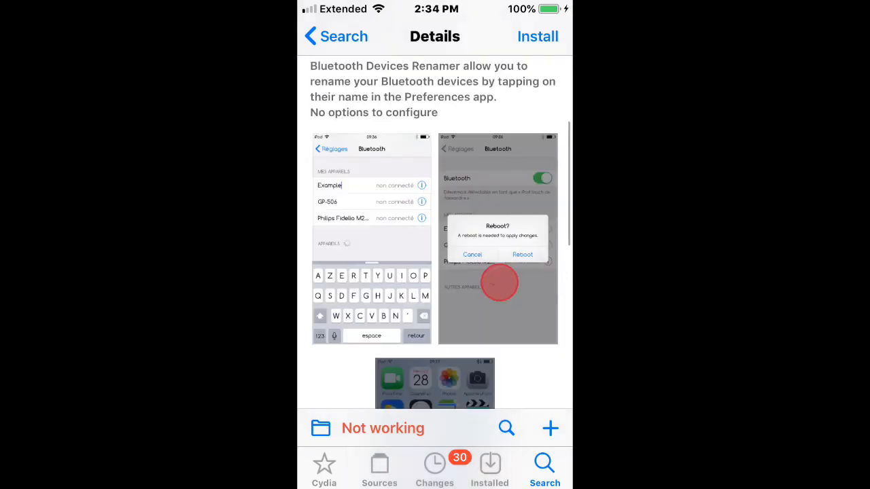
- Scroll to the Bluetooth Name in Settings description for iOS 8/9, then back up slightly
scroll(down, 3)
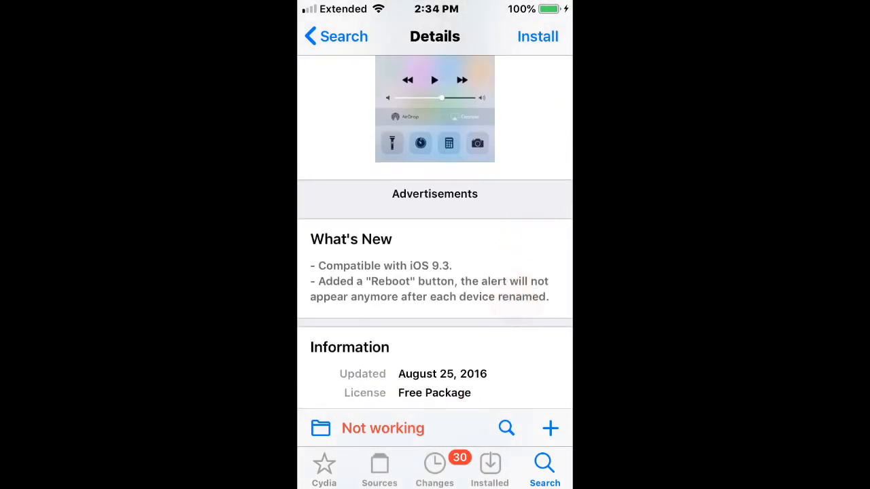
scroll(down, 3)
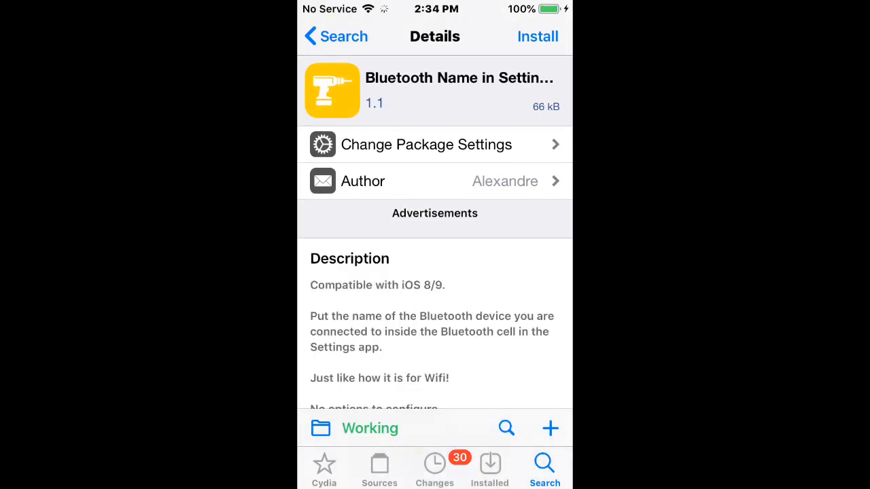
scroll(down, 3)
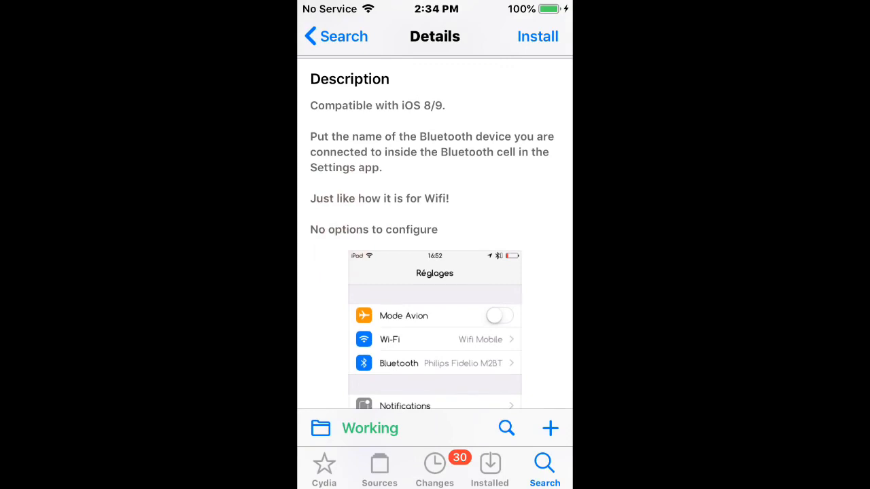
scroll(up, 3)
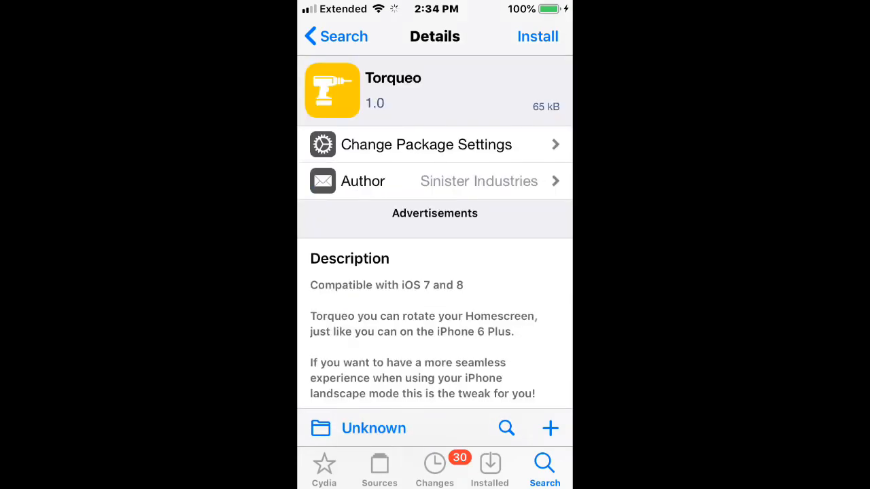
- Scroll Torqueo's page past the home-screen rotation screenshot to Information (iOS 7 and 8)
scroll(down, 3)
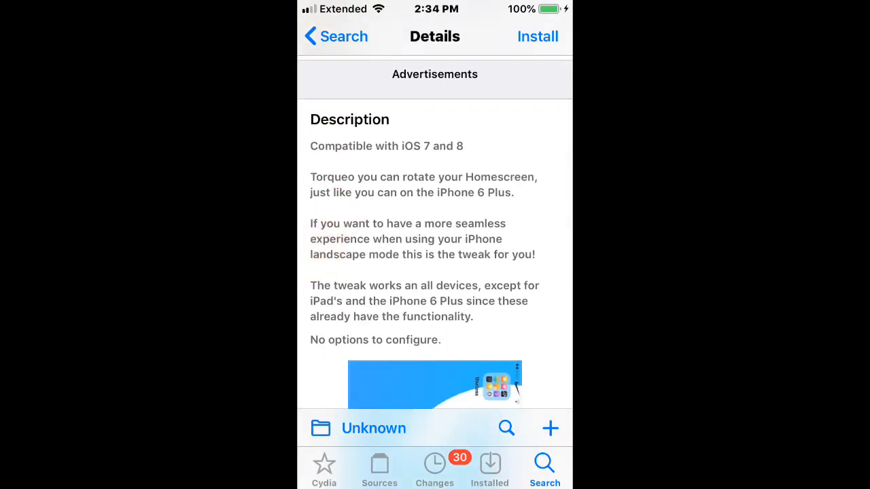
scroll(down, 3)
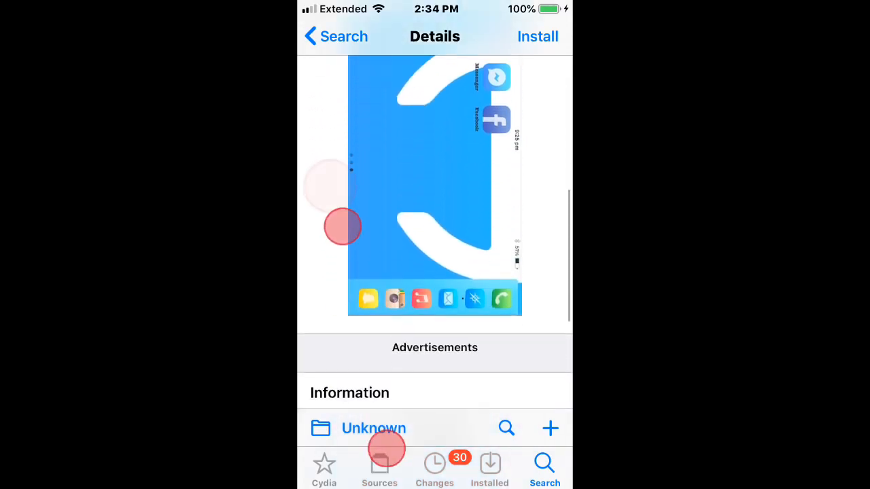